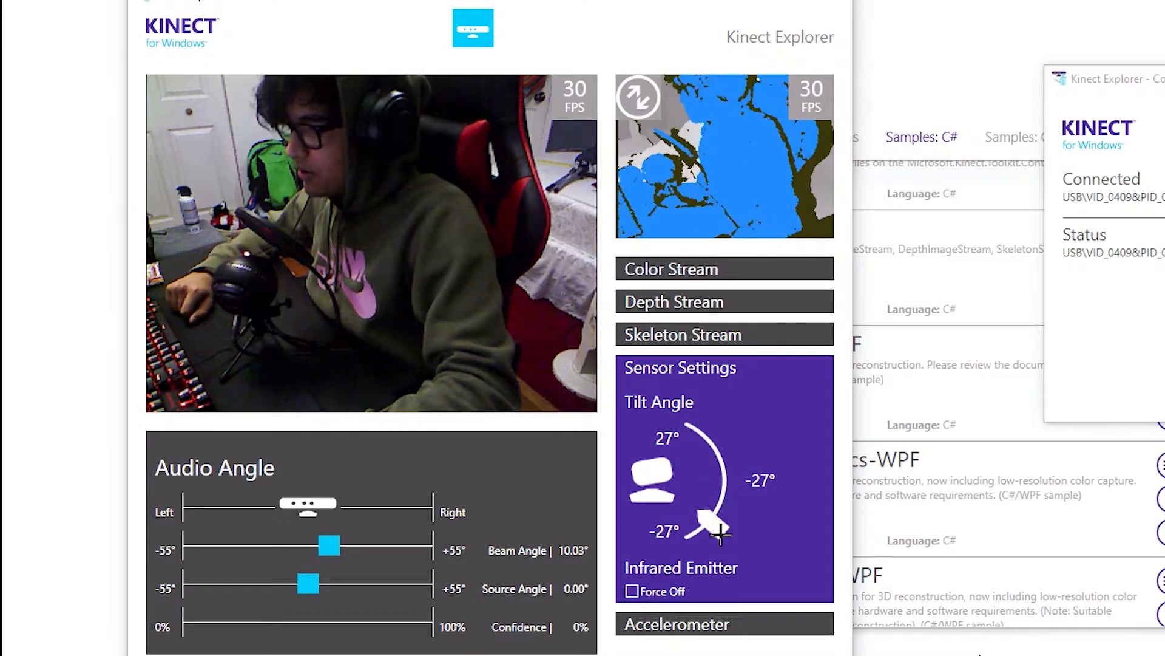
Step: Resize and position the Webcam source over the left-centre of the Fortnite capture in the preview
click(671, 269)
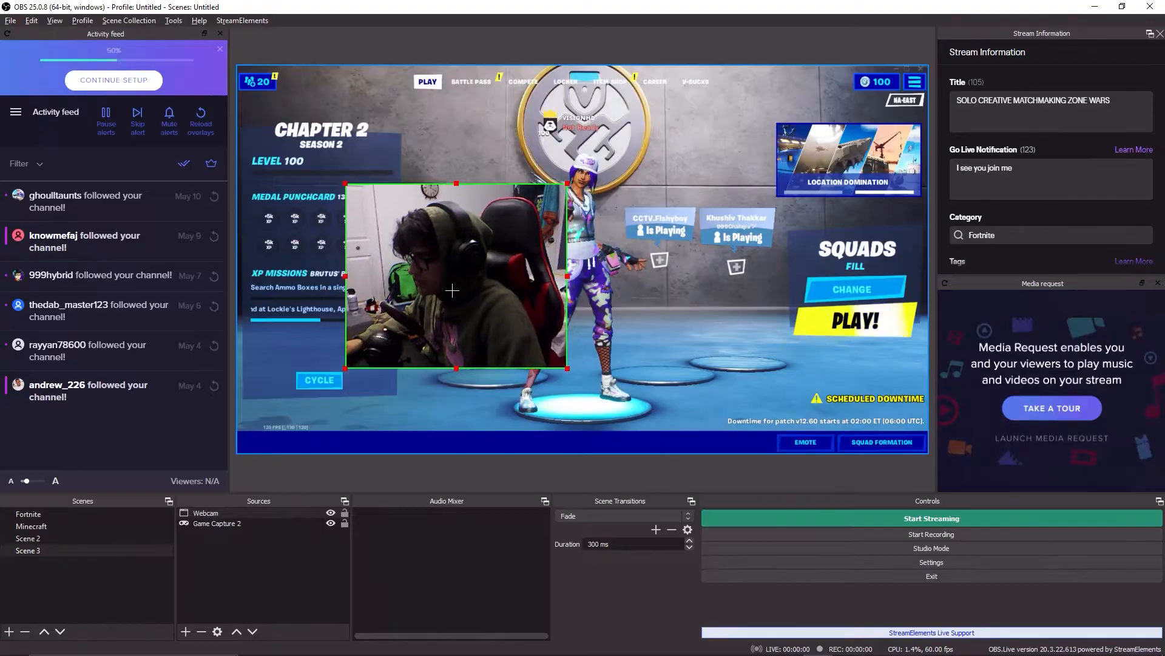
click(931, 518)
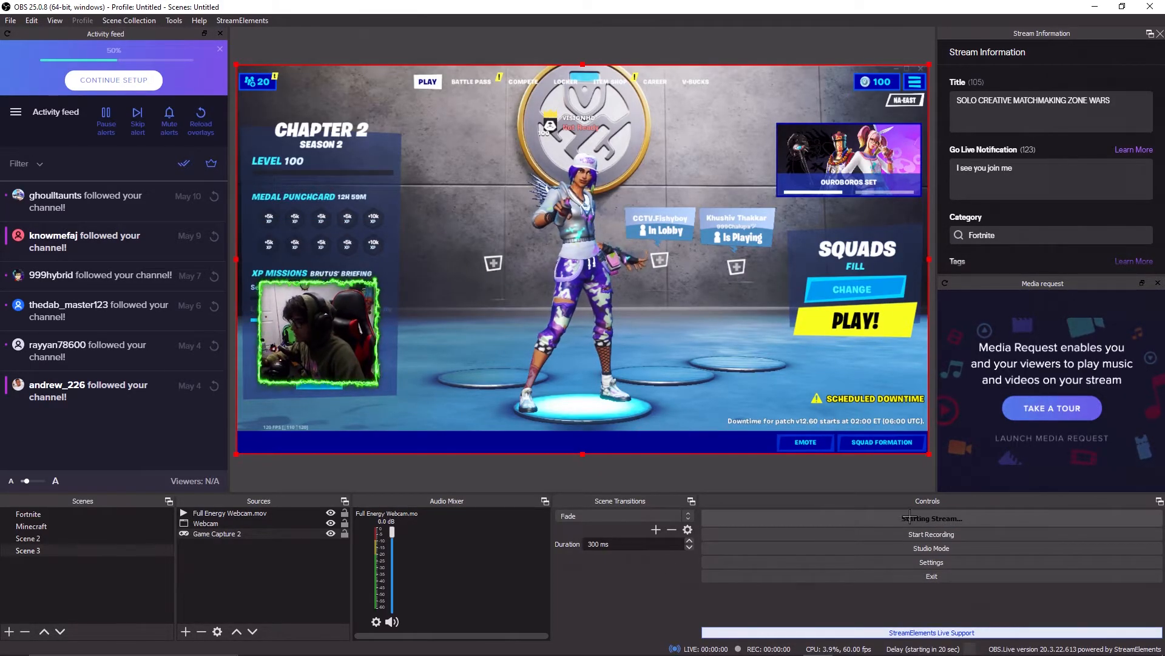